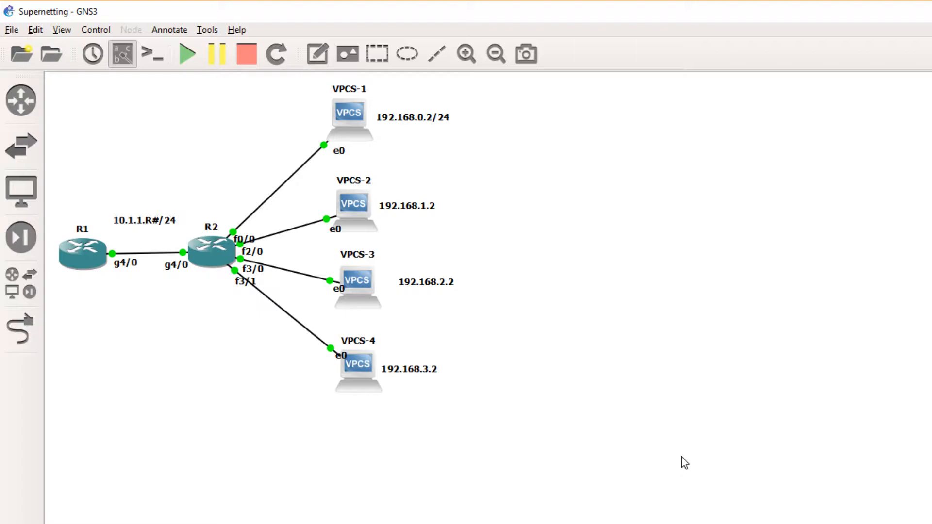
mouse_move(518, 331)
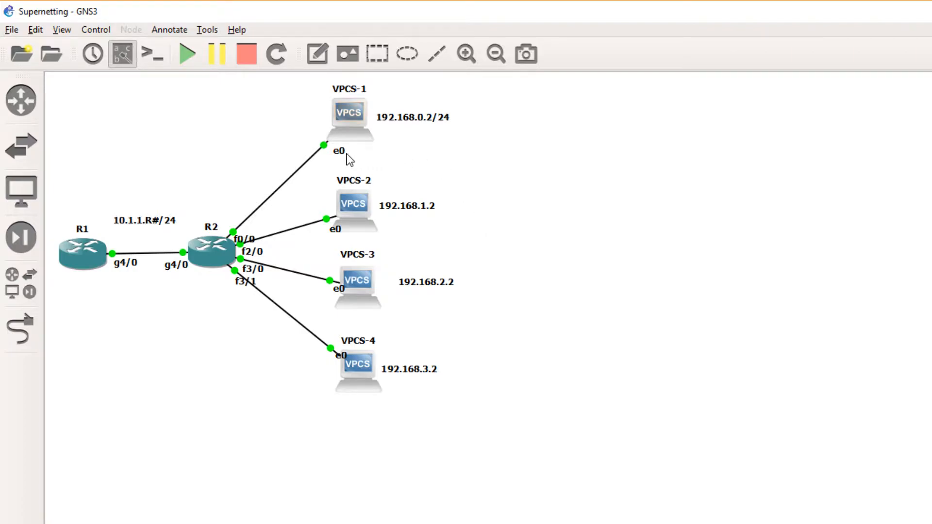
mouse_move(196, 289)
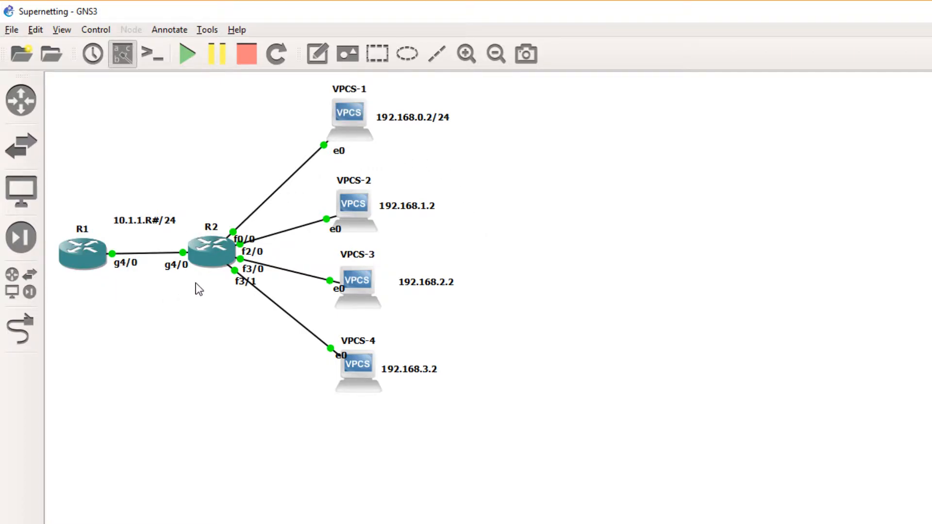
mouse_move(248, 309)
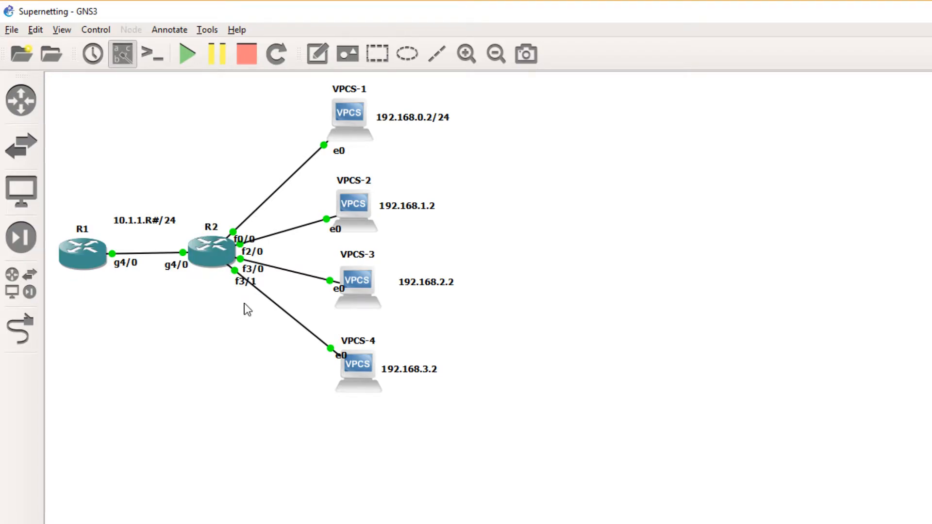
mouse_move(254, 262)
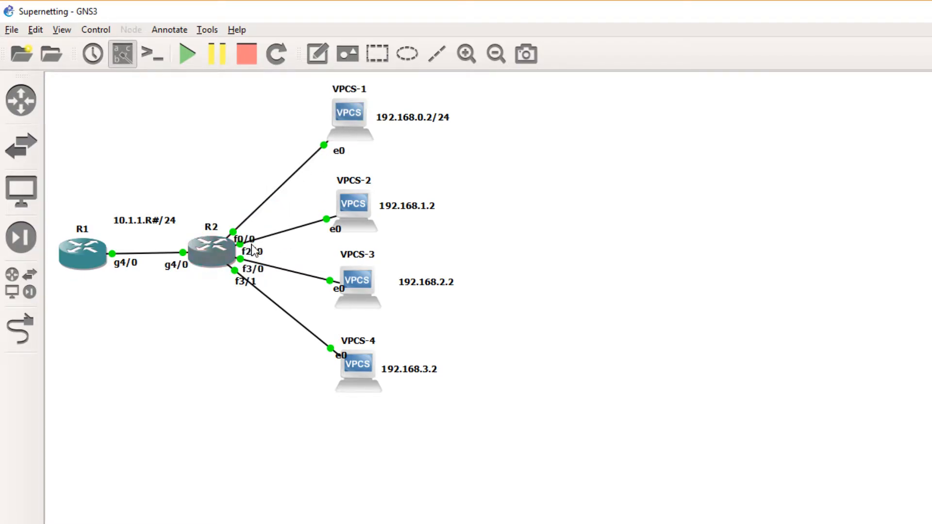
mouse_move(338, 238)
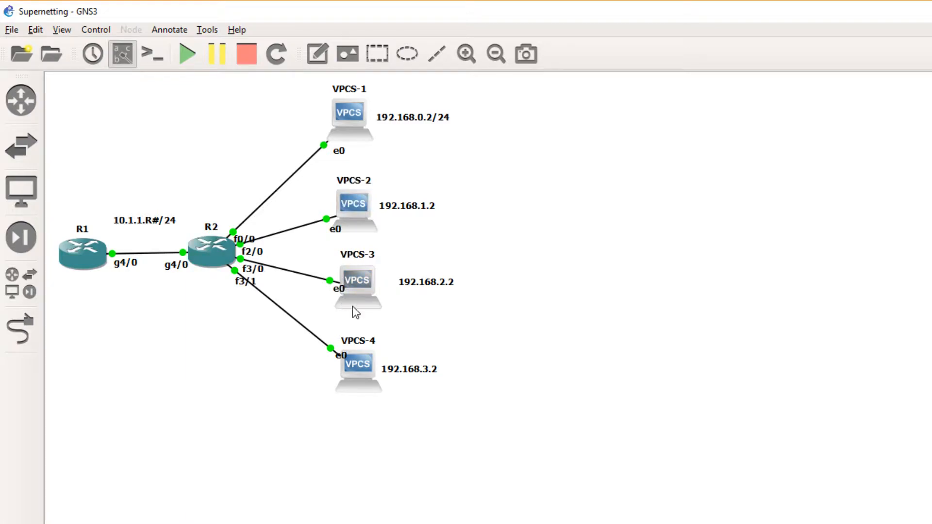
mouse_move(445, 157)
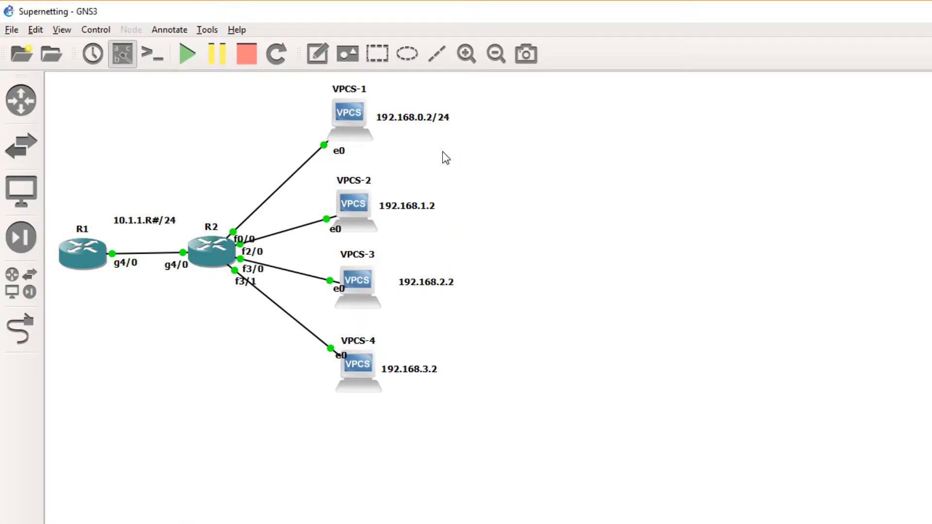
mouse_move(447, 137)
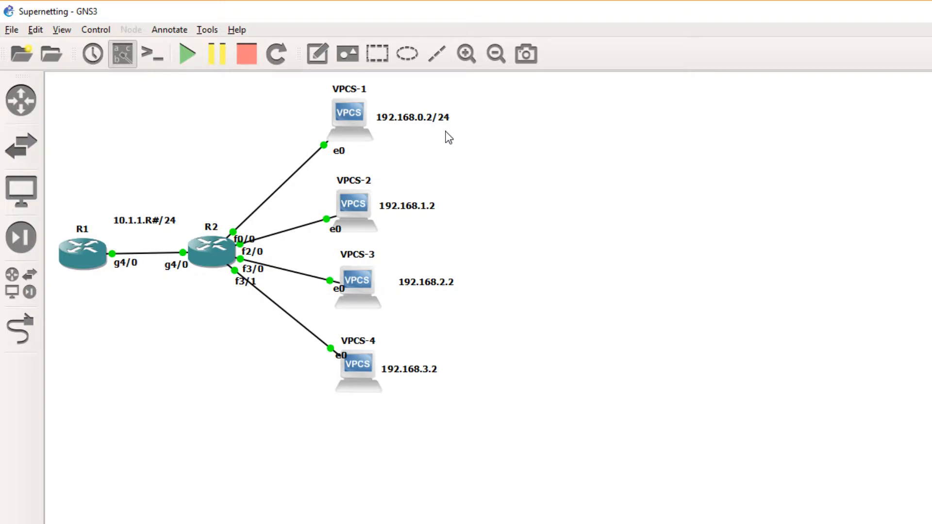
mouse_move(425, 123)
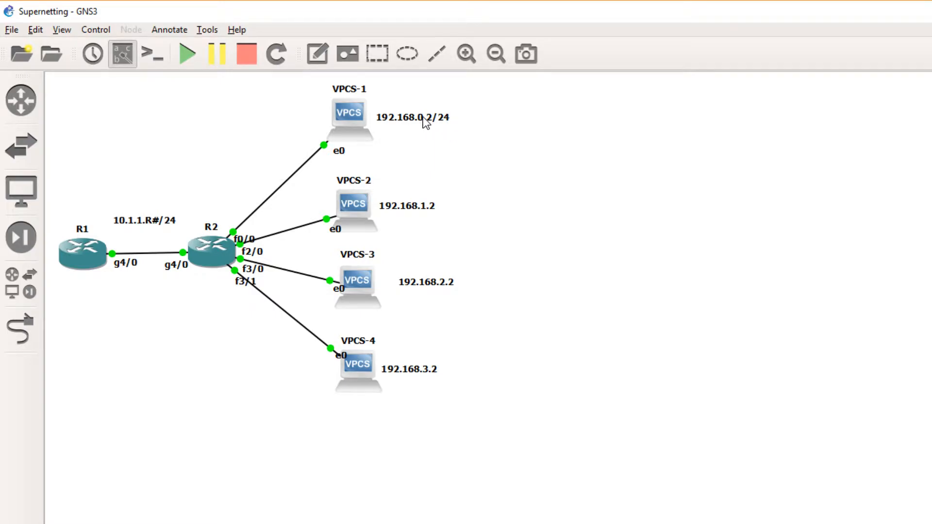
mouse_move(427, 213)
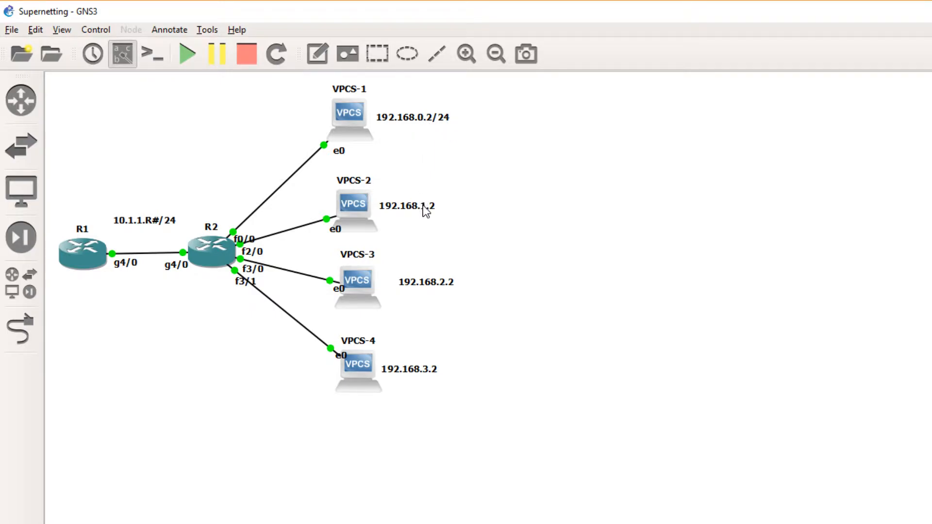
mouse_move(446, 293)
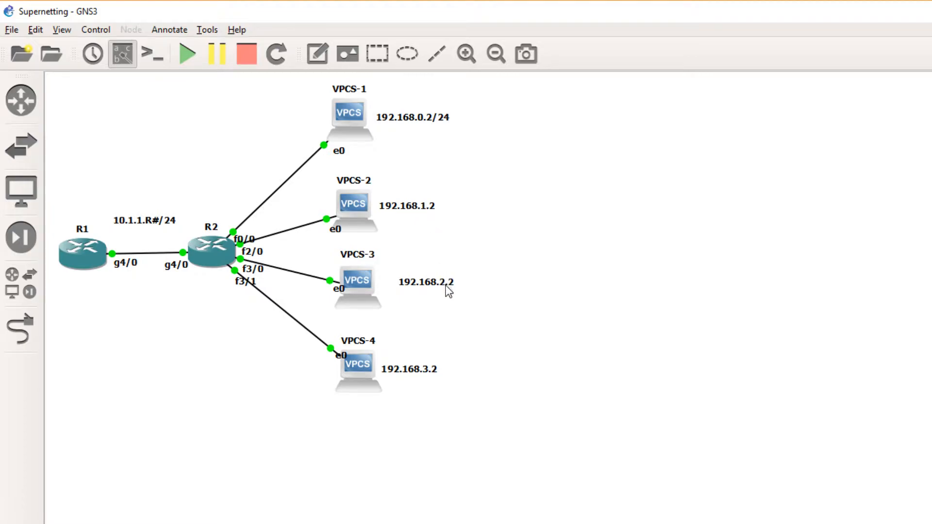
mouse_move(229, 356)
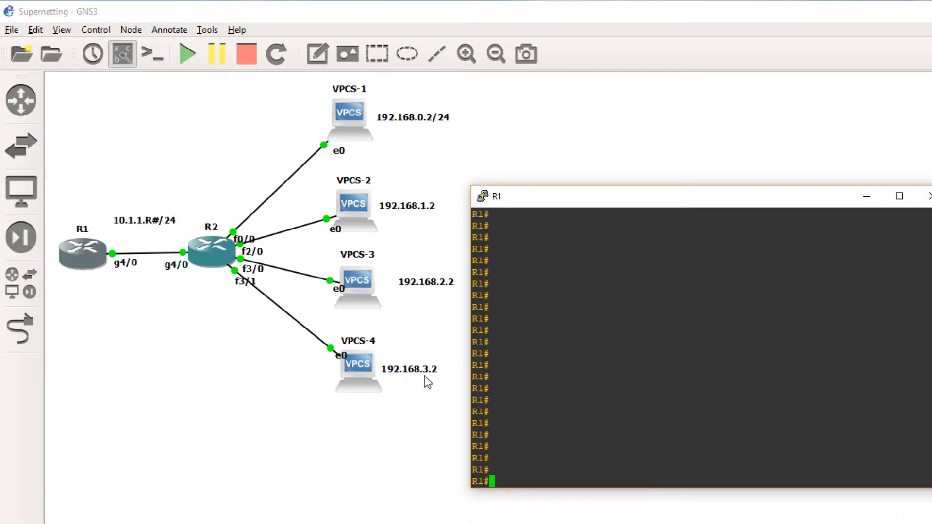
Run 'show ip route' on R1 to list the four EIGRP /24 routes for 192.168.0.0–3.0.
text(show ipc)
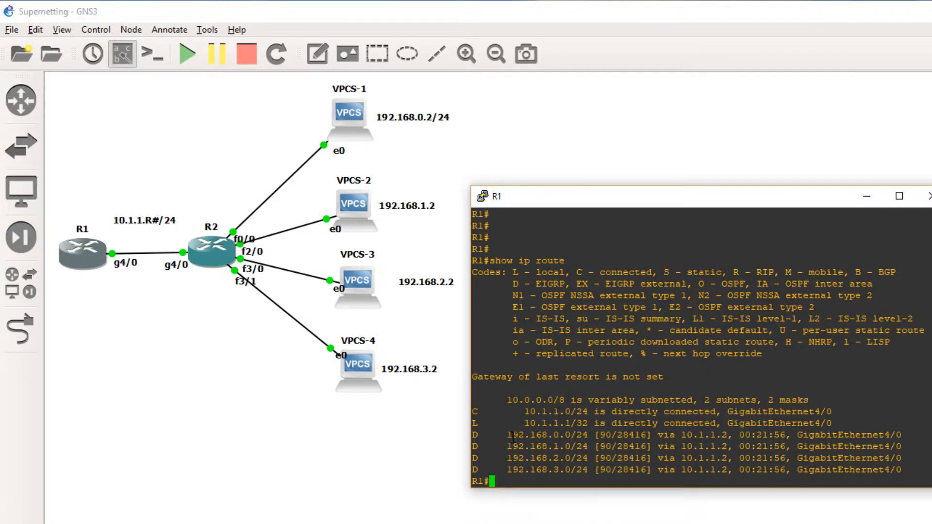
mouse_move(299, 203)
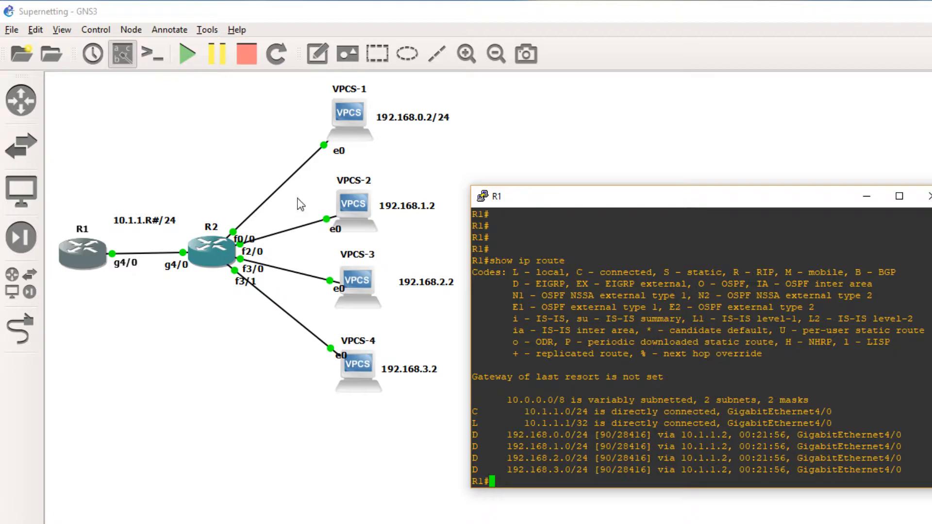
mouse_move(308, 295)
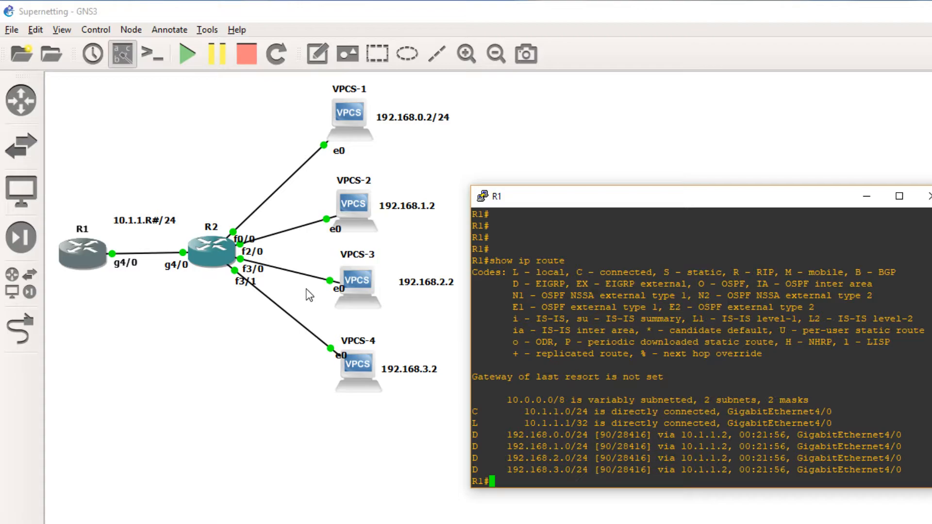
mouse_move(100, 258)
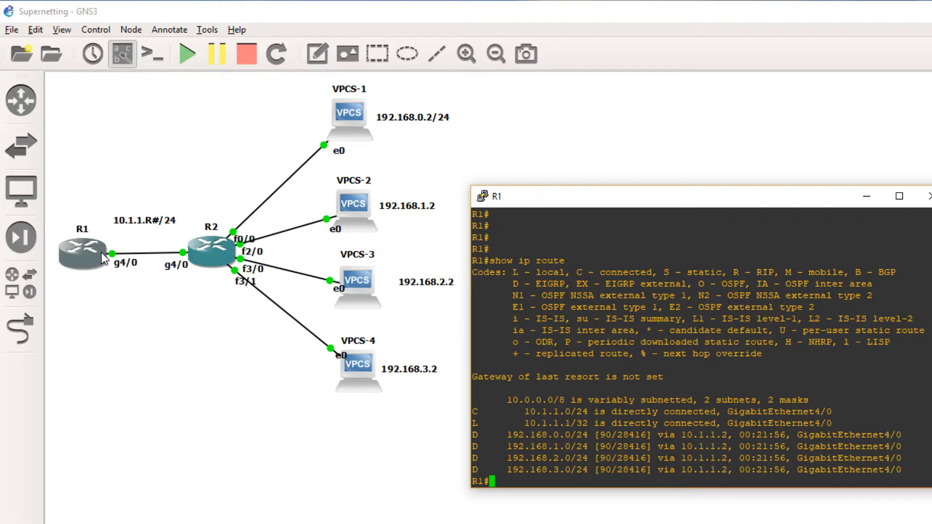
mouse_move(226, 268)
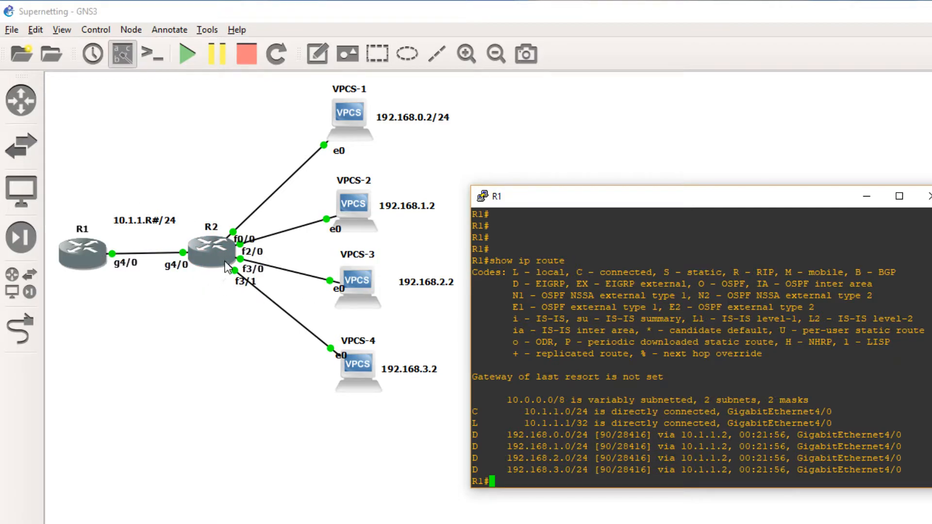
mouse_move(326, 172)
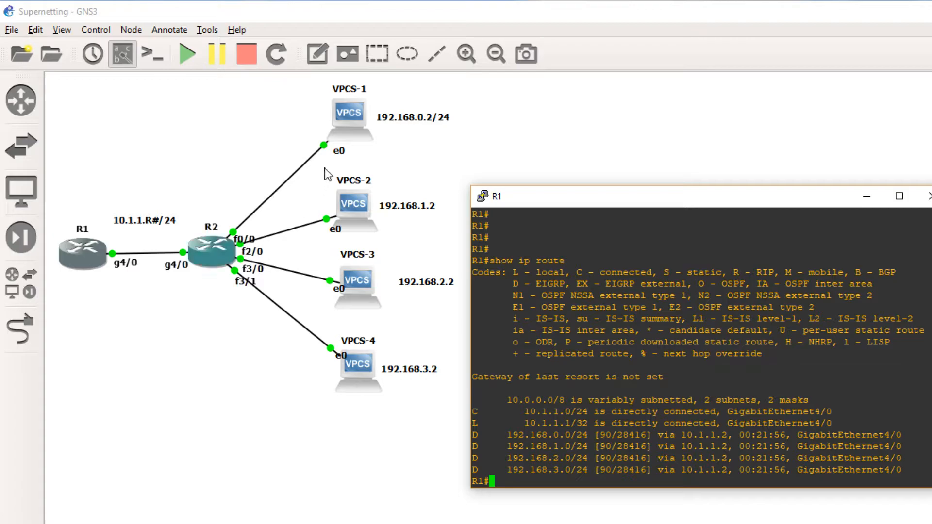
mouse_move(420, 187)
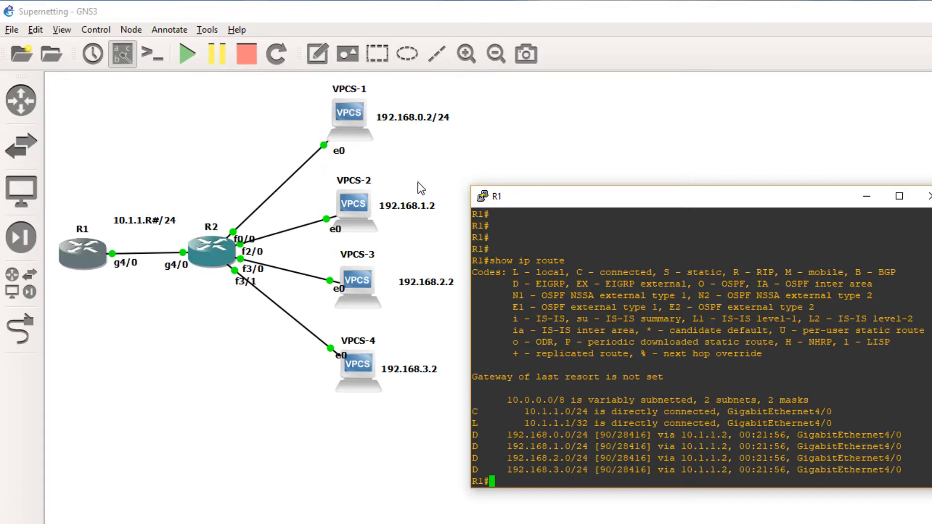
mouse_move(446, 299)
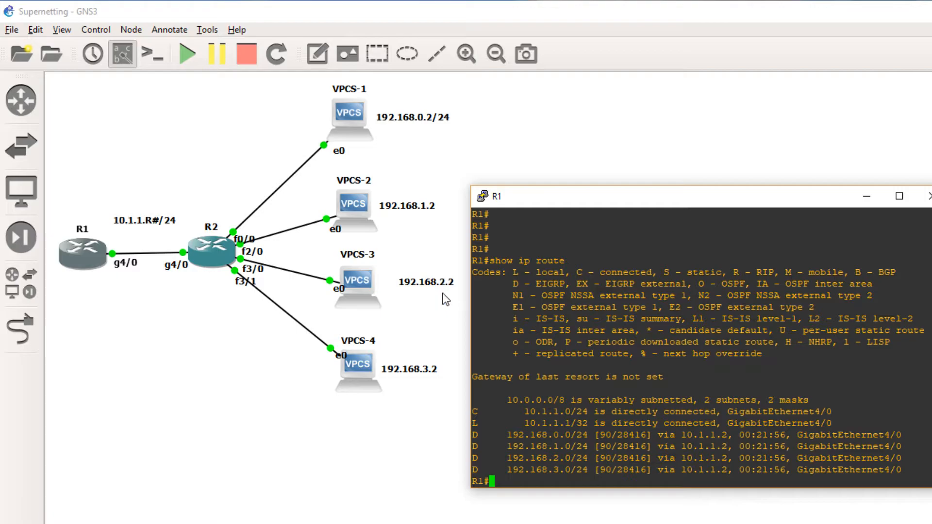
mouse_move(426, 375)
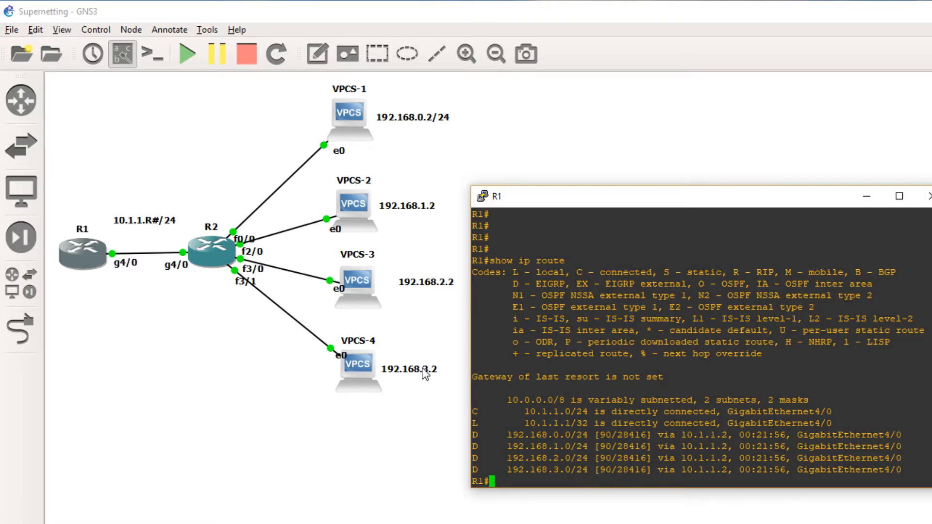
mouse_move(225, 256)
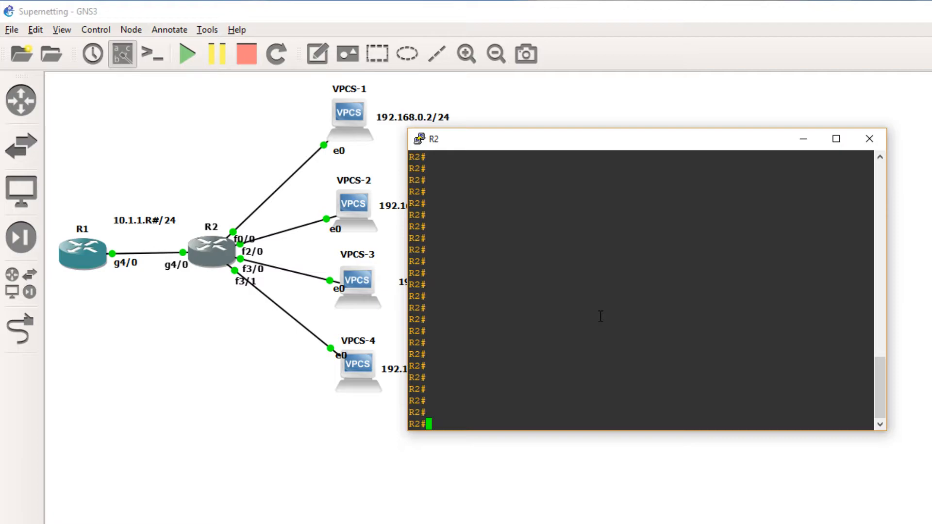
Enter R2's configuration mode on interface GigabitEthernet 4/0.
text(conf t)
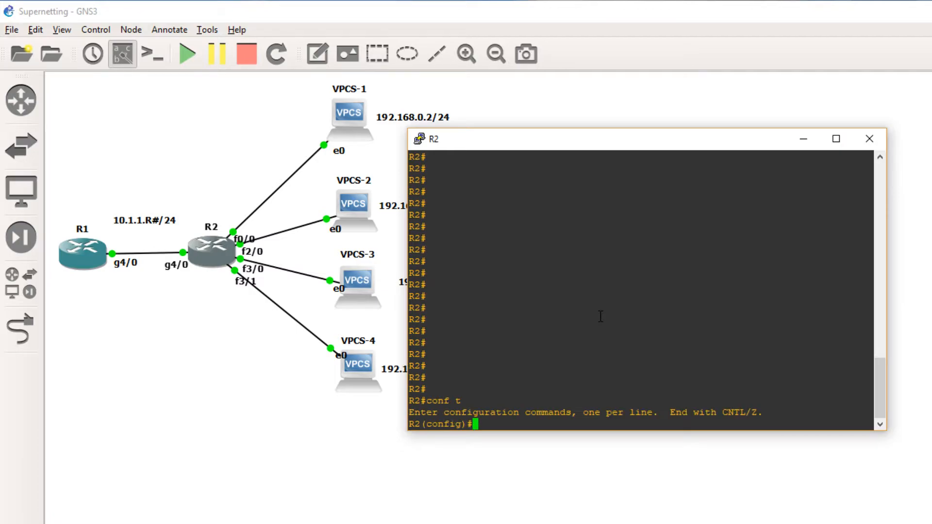
text(int g)
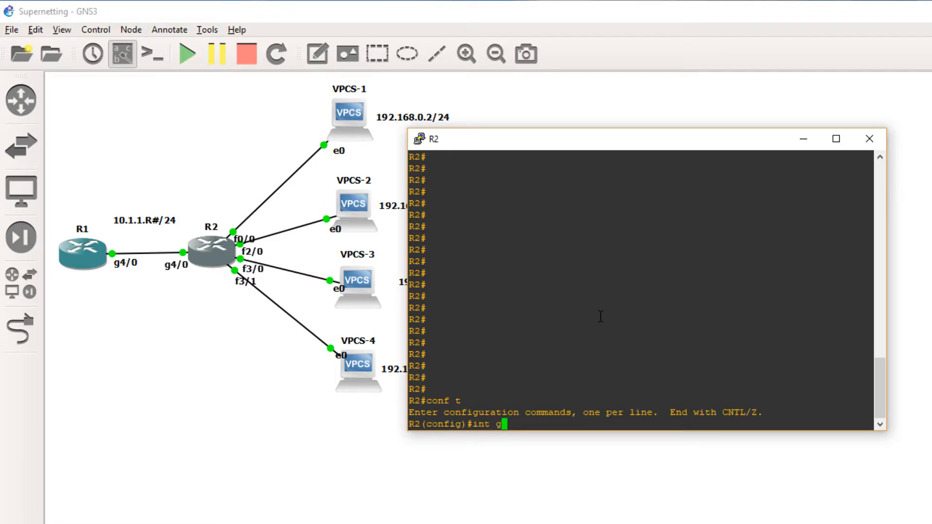
text(gigabitEthernet 4/0)
text(ip summary-address)
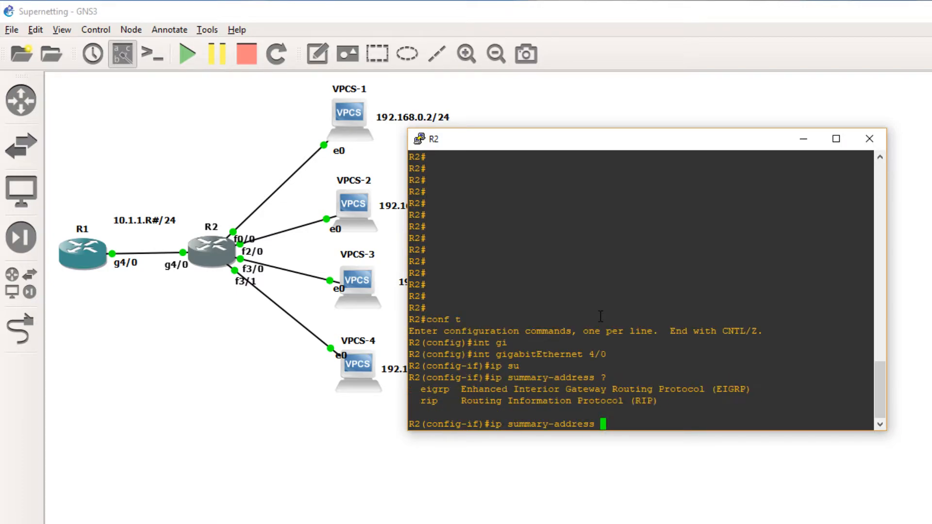
Advertise 'ip summary-address eigrp 1 192.168.0.0/22' on that interface toward R1.
text(eigrp 1)
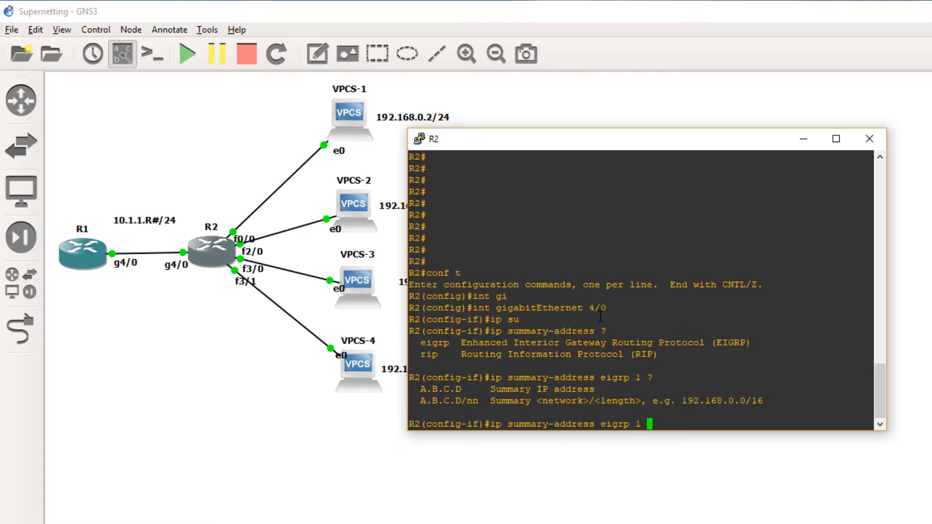
text(192.)
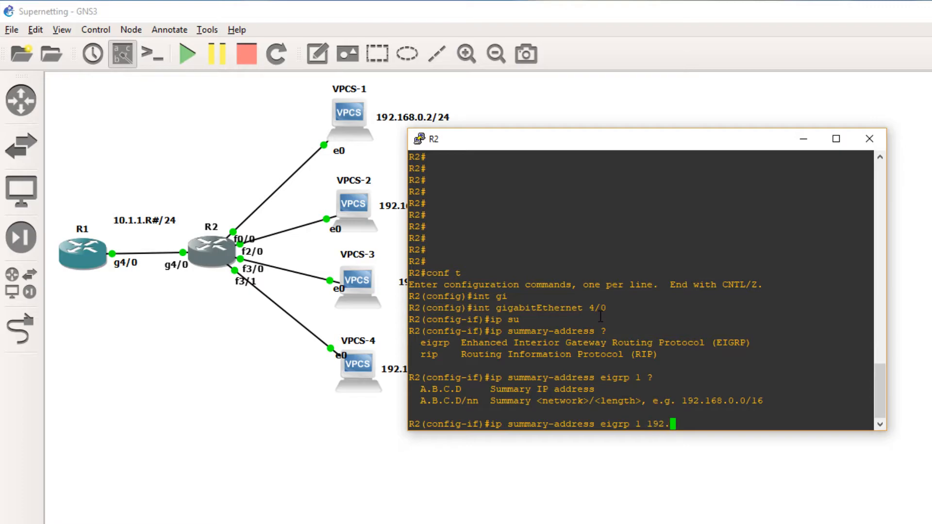
text(68)
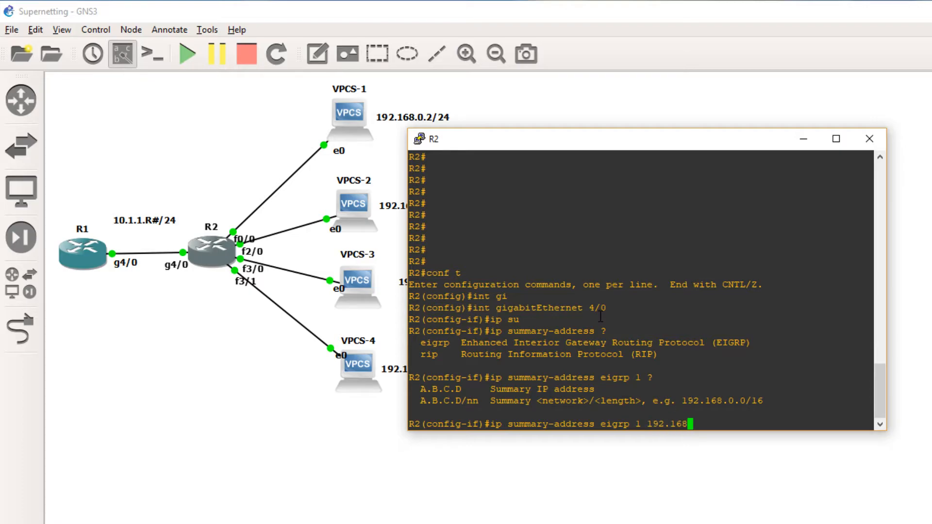
text(.0/)
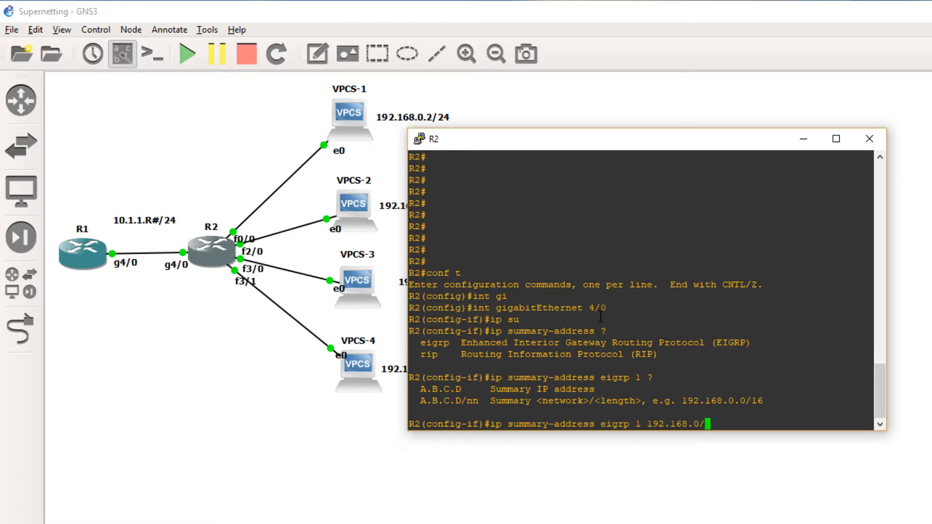
text(22)
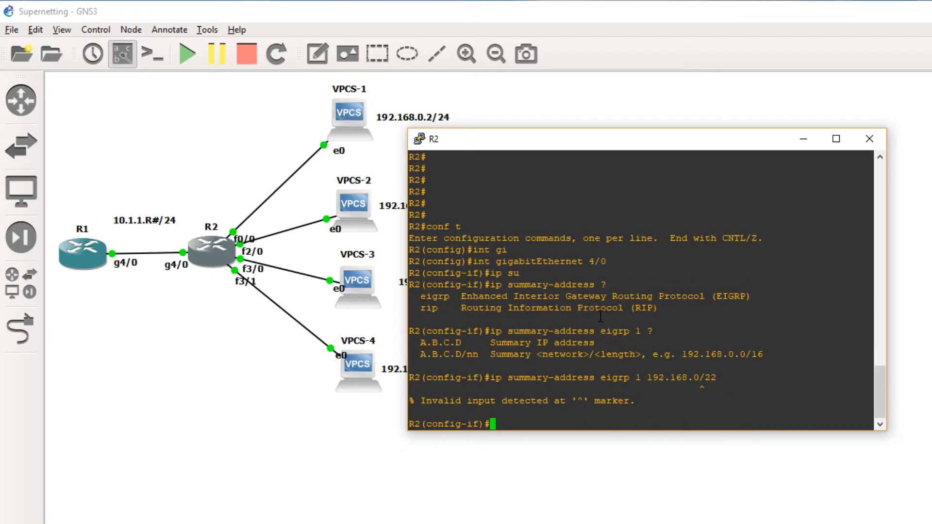
text(ip summary-address eigrp 1 192.168.0/22)
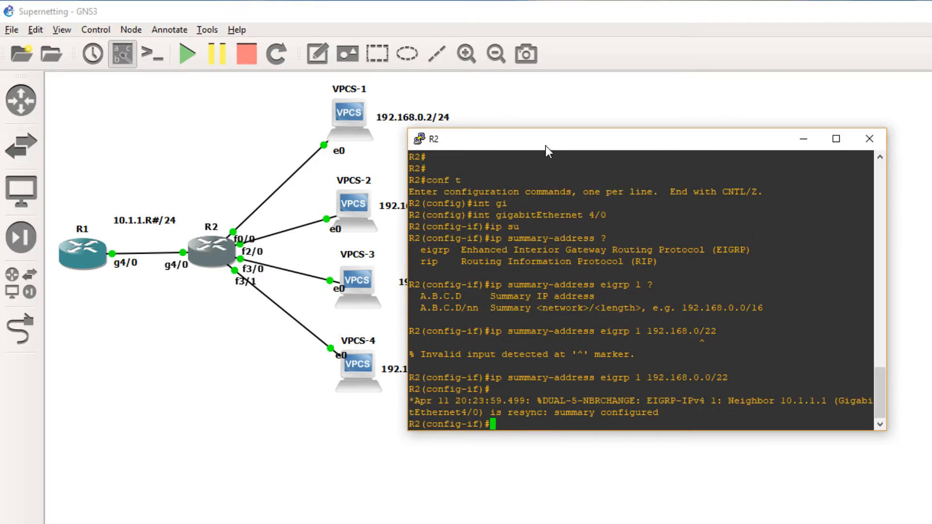
drag(547, 139, 596, 142)
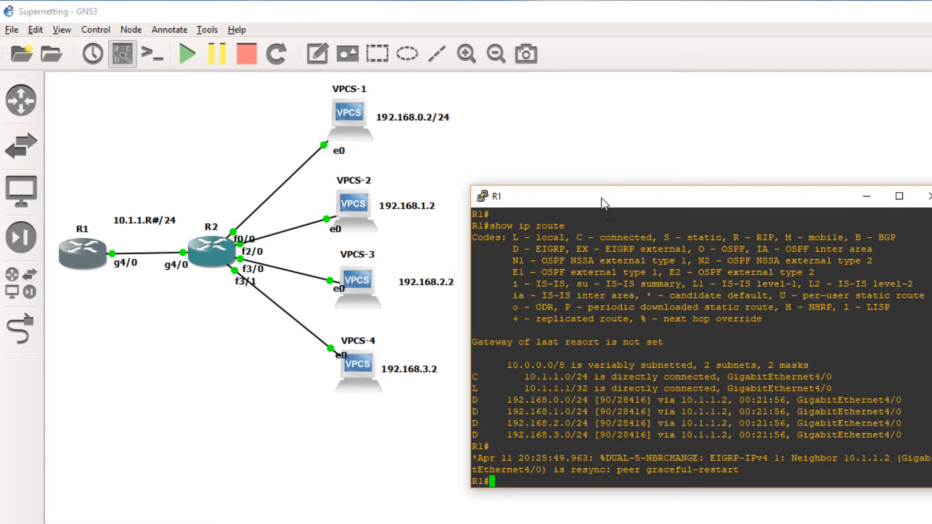
Run 'show ip route' on R1 to see the single 192.168.0.0/22 EIGRP route via 10.1.1.2.
text(show ip route)
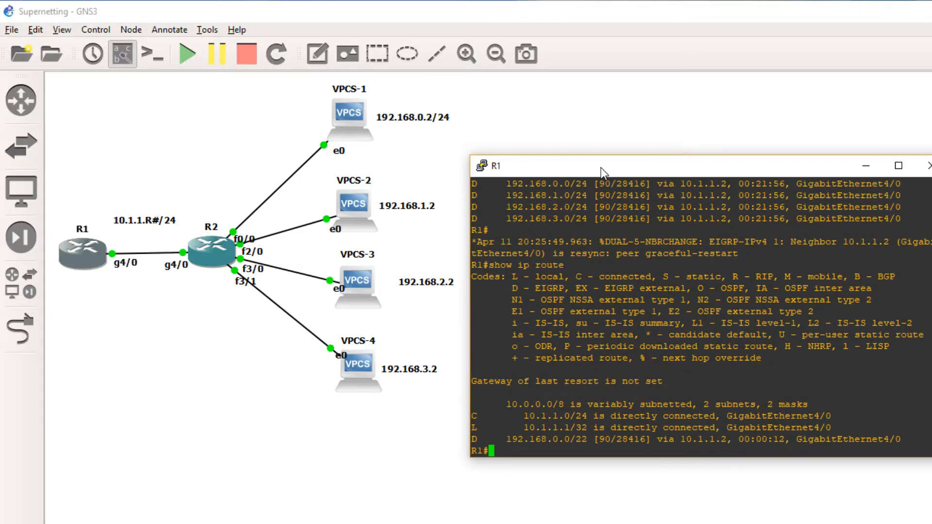
mouse_move(571, 437)
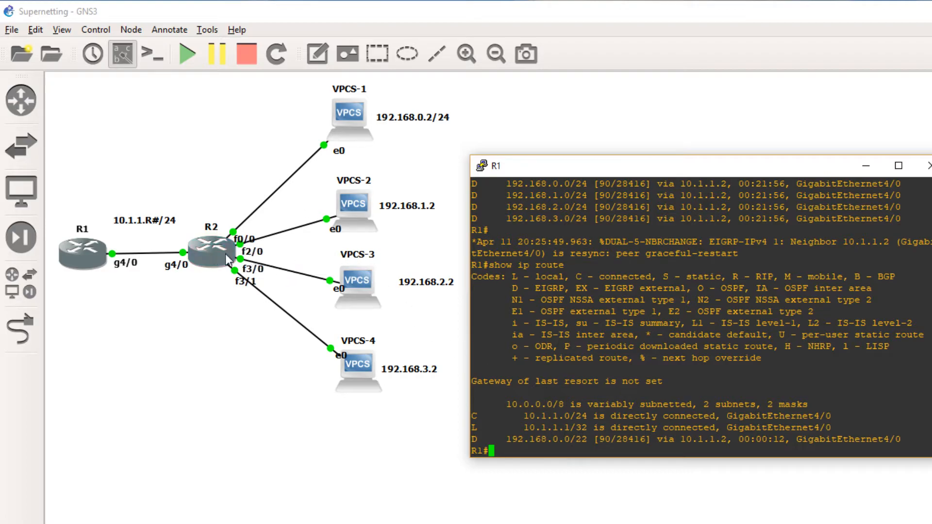
mouse_move(490, 436)
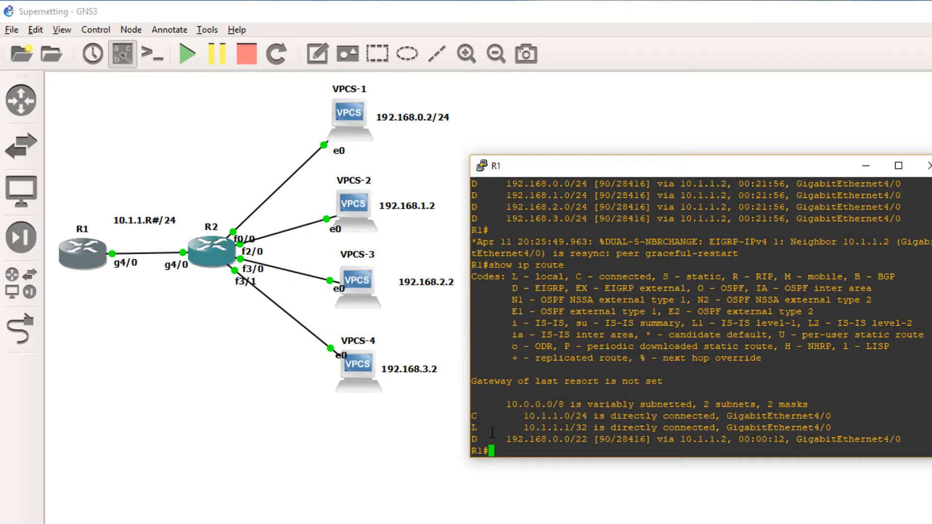
Ping 192.168.0.2, 192.168.1.2 and 192.168.2.2 from R1 with 100 percent success.
text(show ip rout)
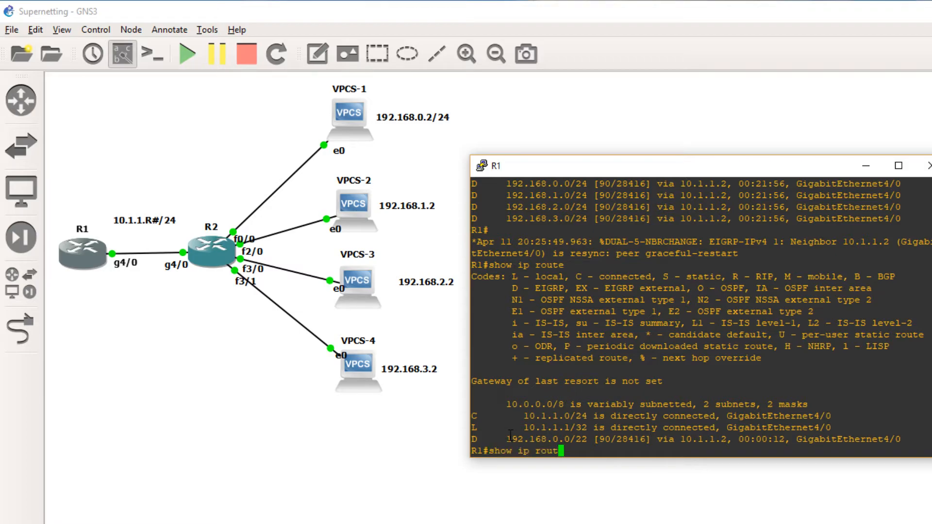
text(ping)
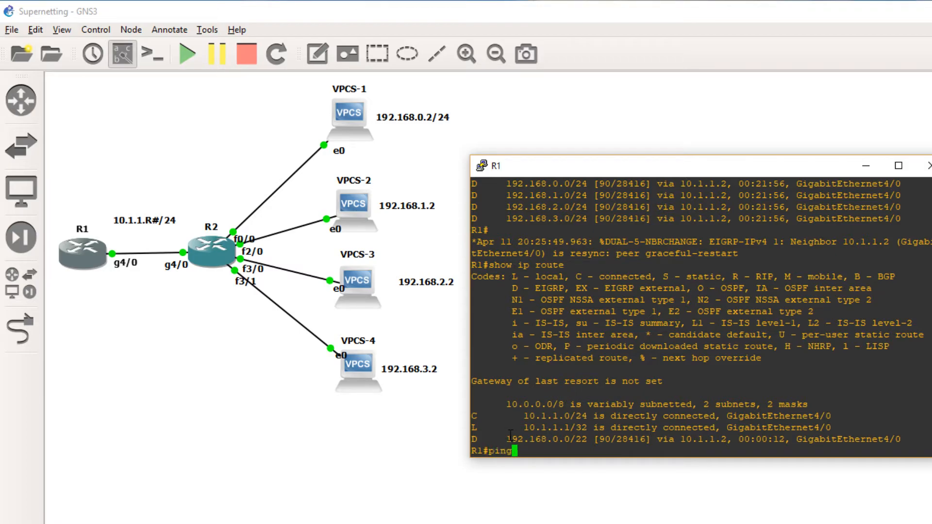
text(192.1698)
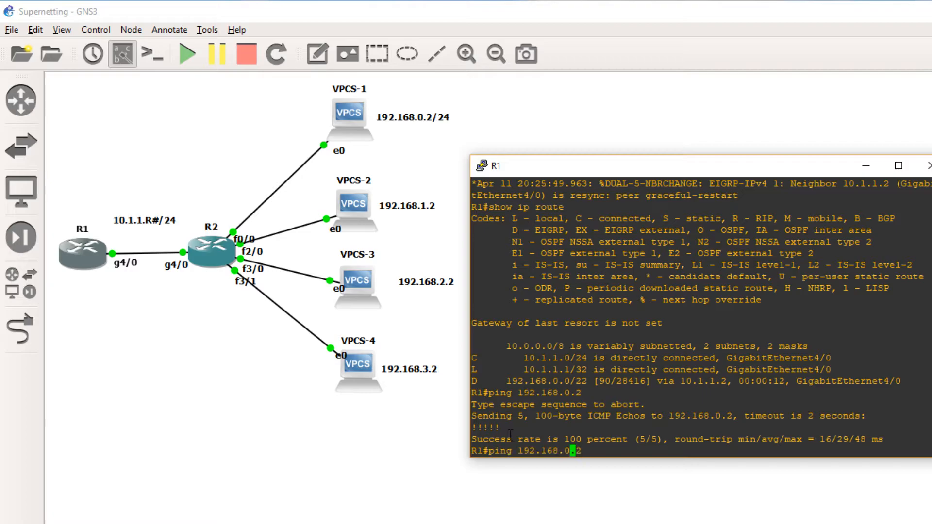
text(ping 192.168.1.2)
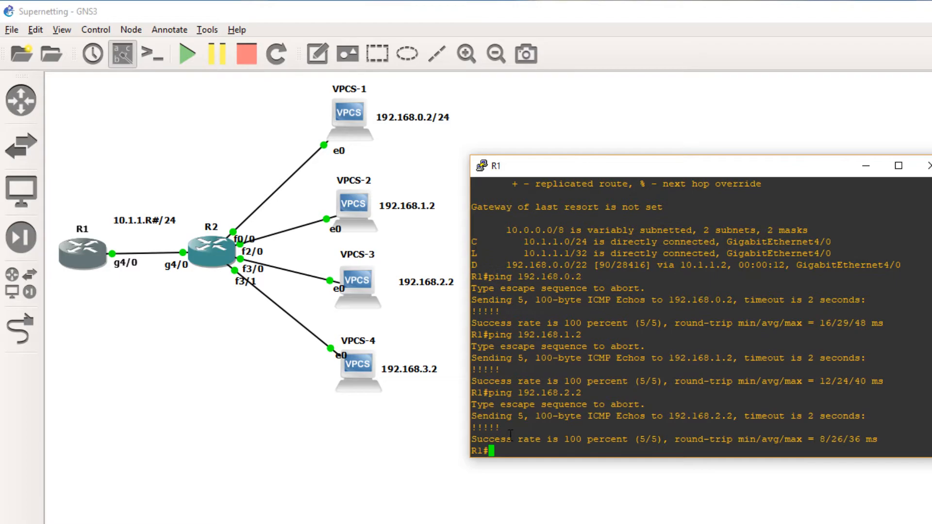
Start a ping from R1 to 192.168.3.2.
text(ping 192.168.3.2)
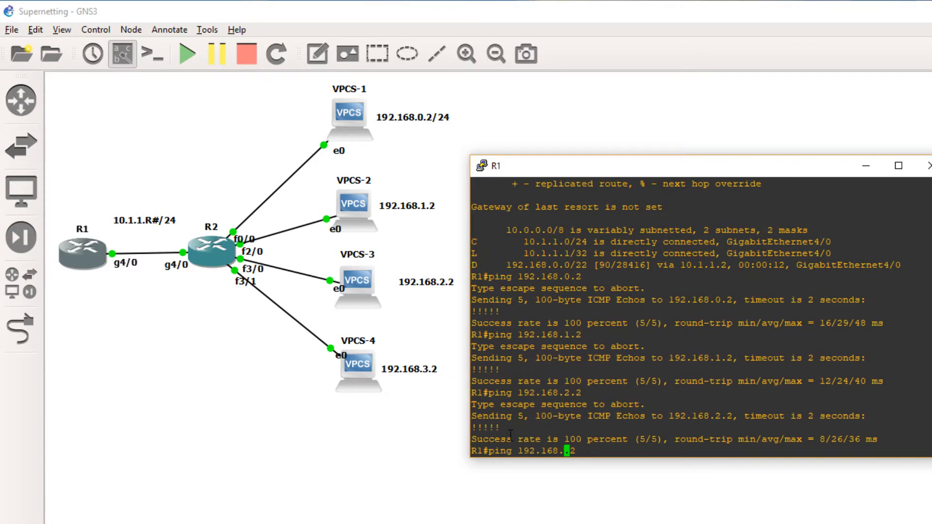
key(enter)
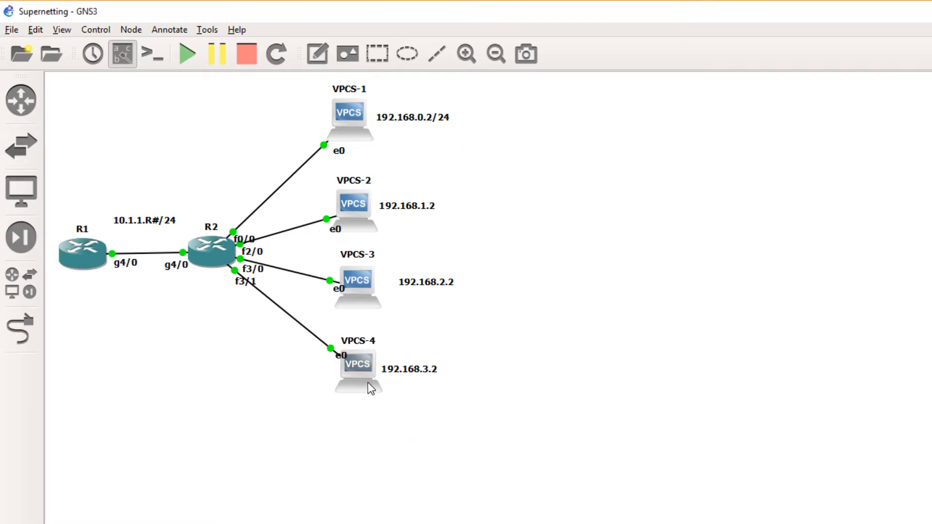
Assign VPCS-4 'ip 192.168.3.2 192.168.3.1' so R1's repeated ping reaches it.
double_click(357, 367)
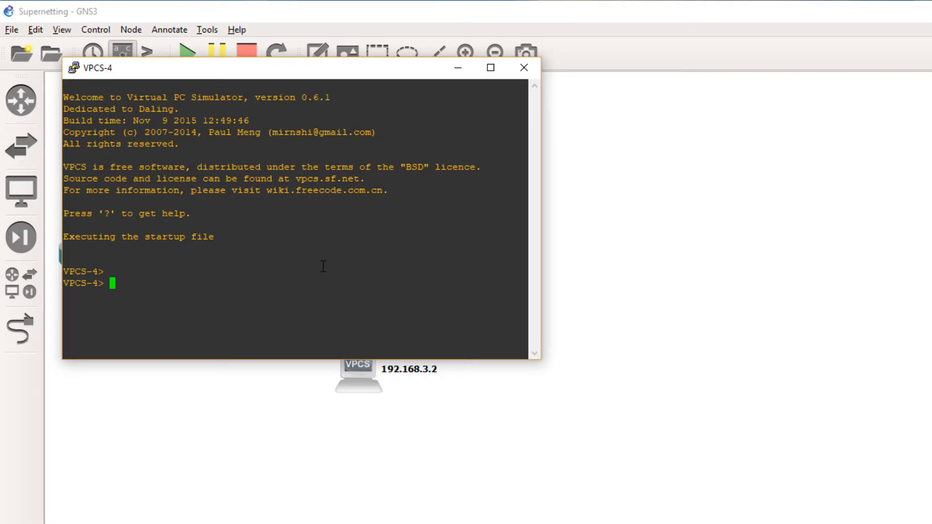
text(ip 192.1)
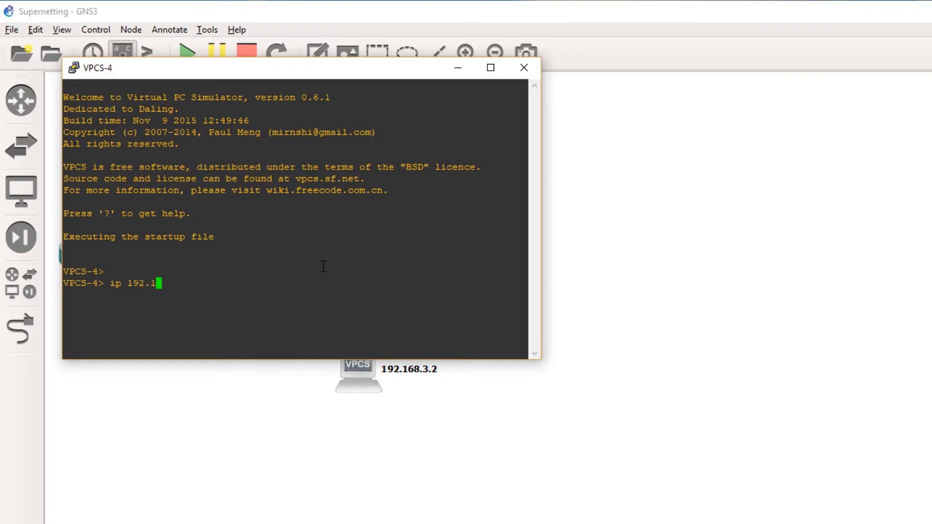
text(68.3.2 192.168.3.1)
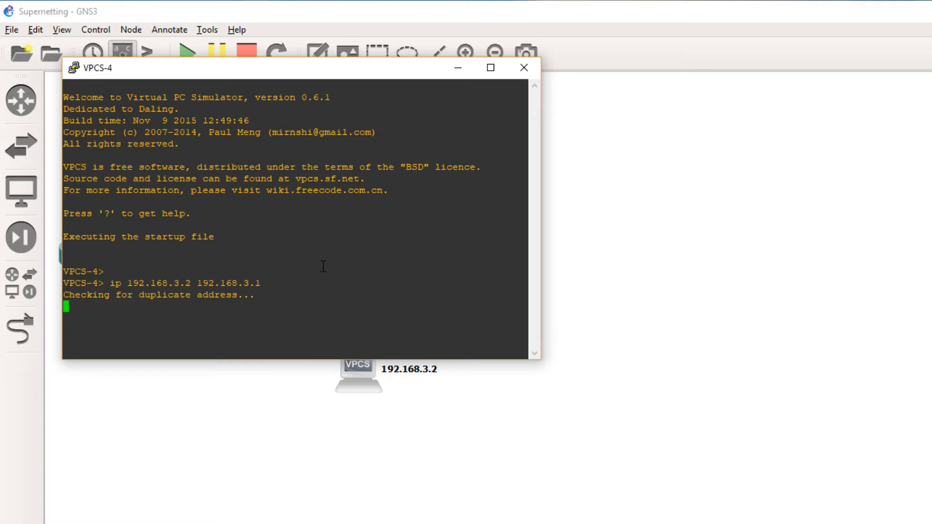
click(524, 67)
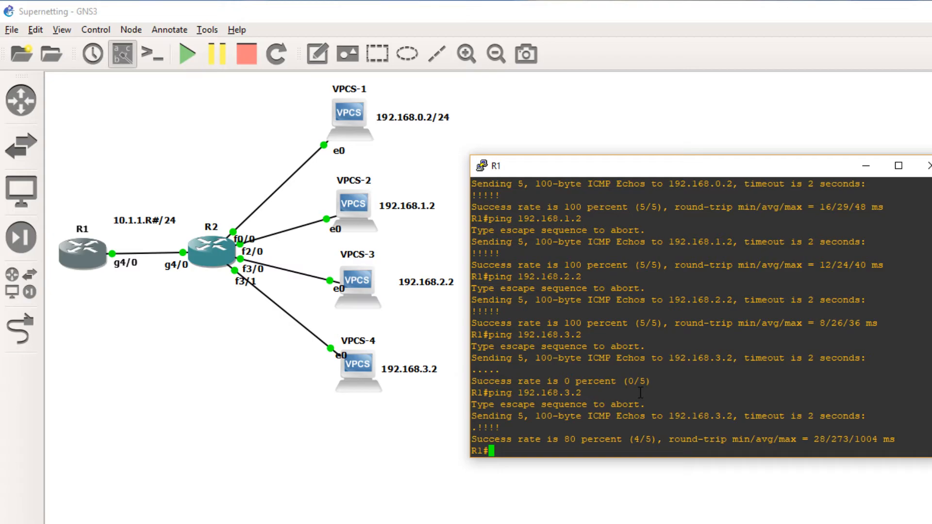
Run 'show ip route' on R1 again, still showing only the 192.168.0.0/22 summary via 10.1.1.2.
text(show ip)
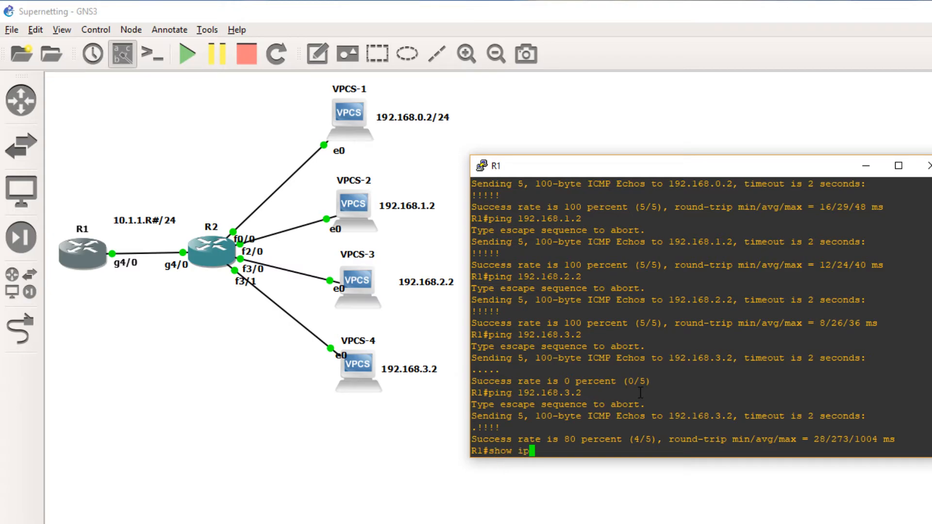
text(route)
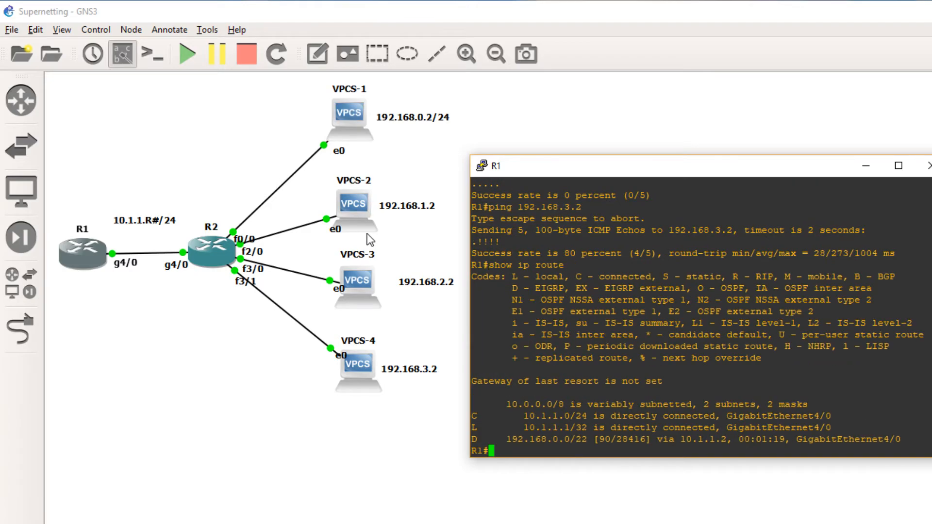
mouse_move(507, 436)
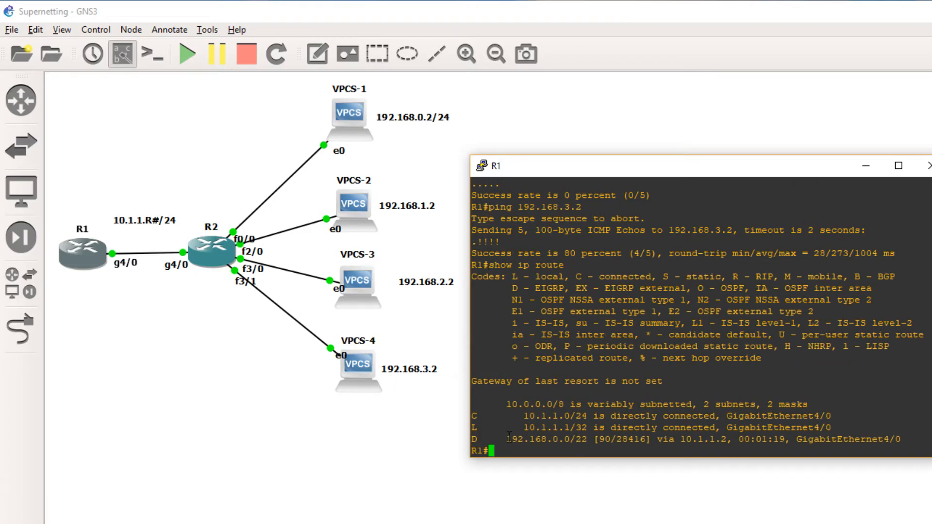
mouse_move(567, 444)
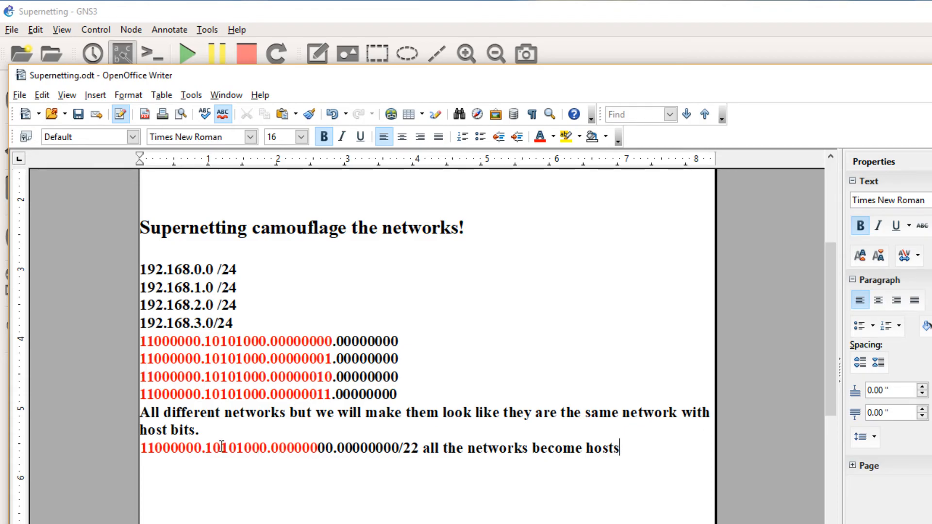
mouse_move(303, 452)
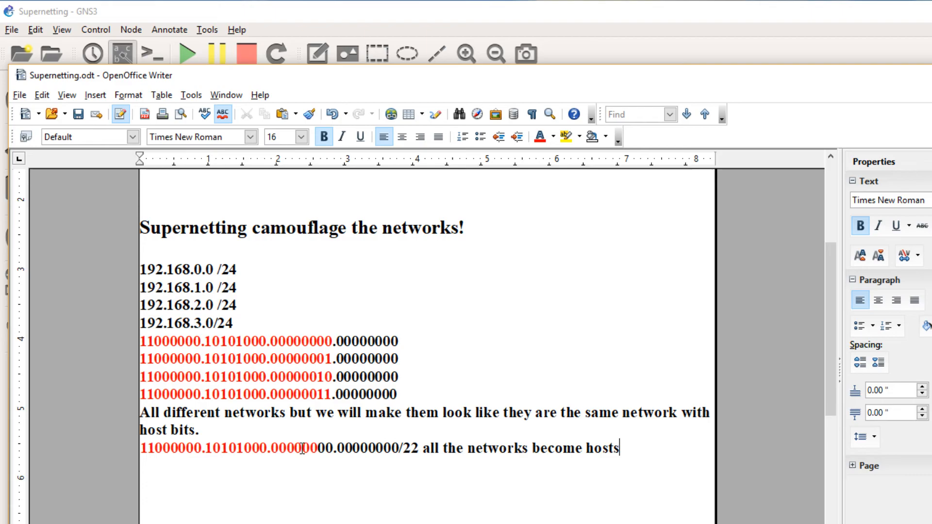